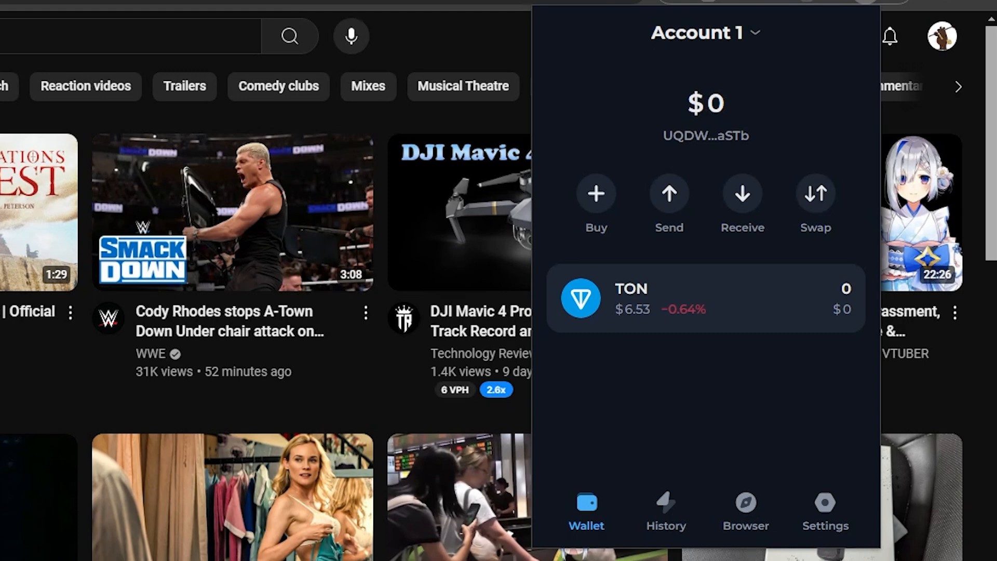
mouse_move(802, 339)
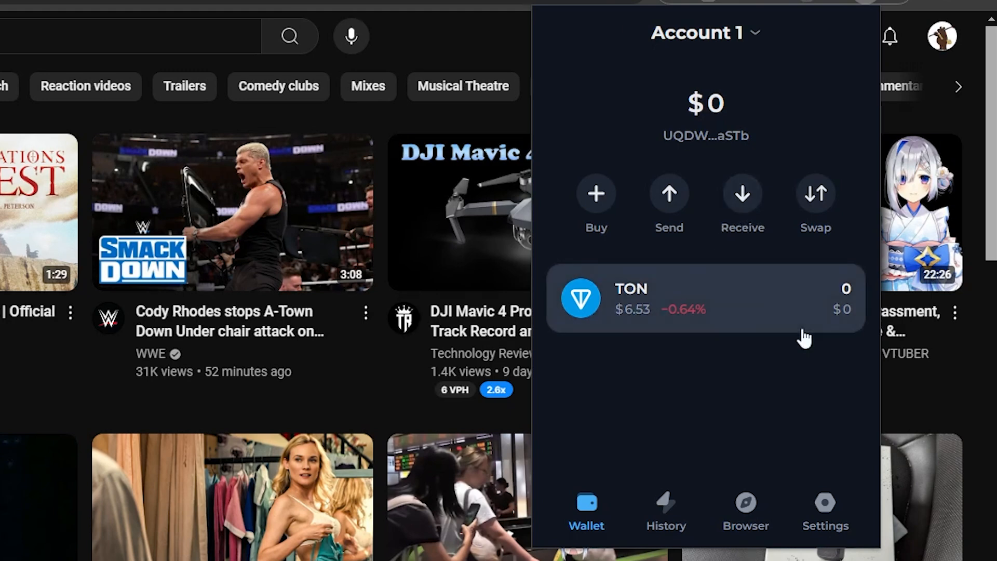
mouse_move(734, 269)
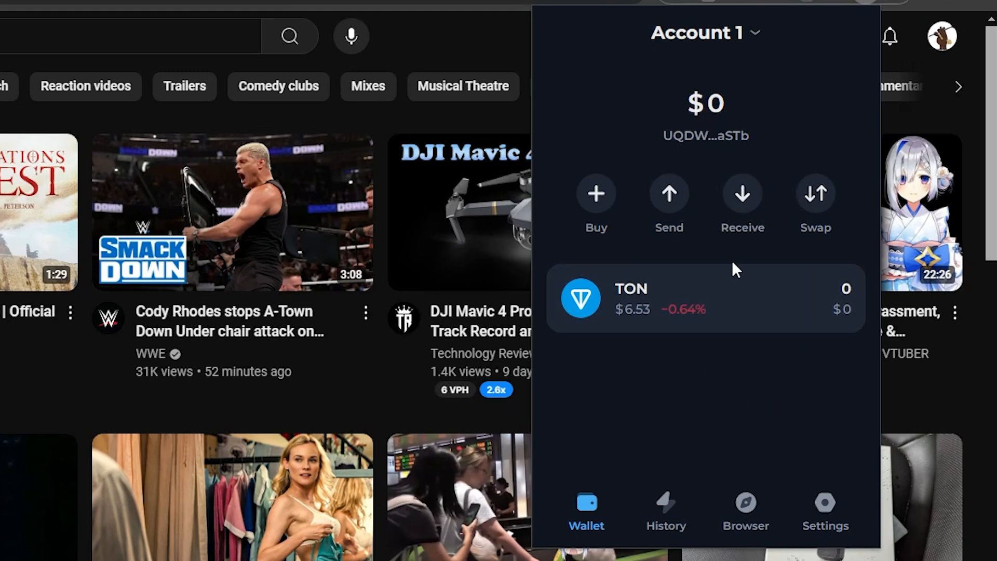
mouse_move(650, 267)
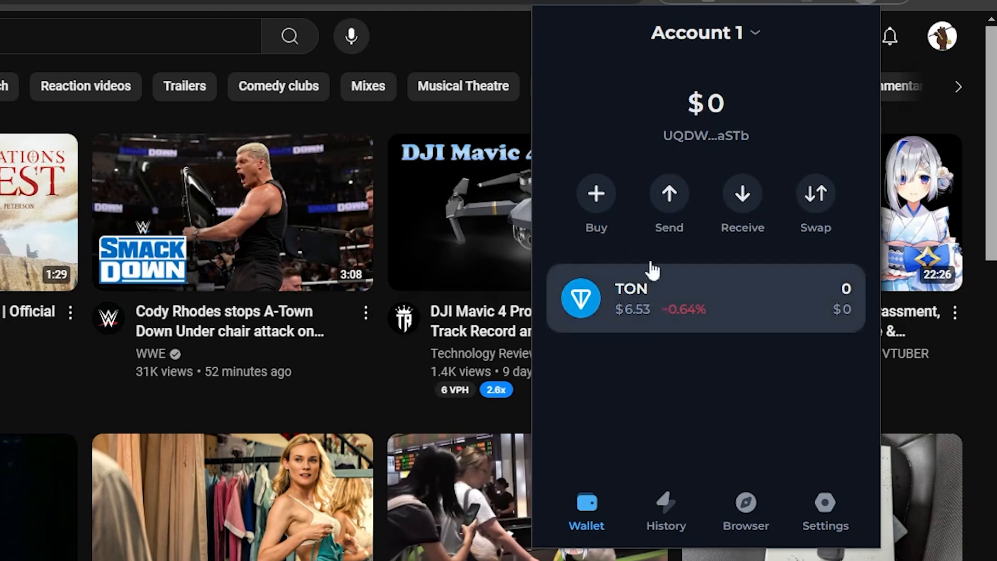
mouse_move(689, 412)
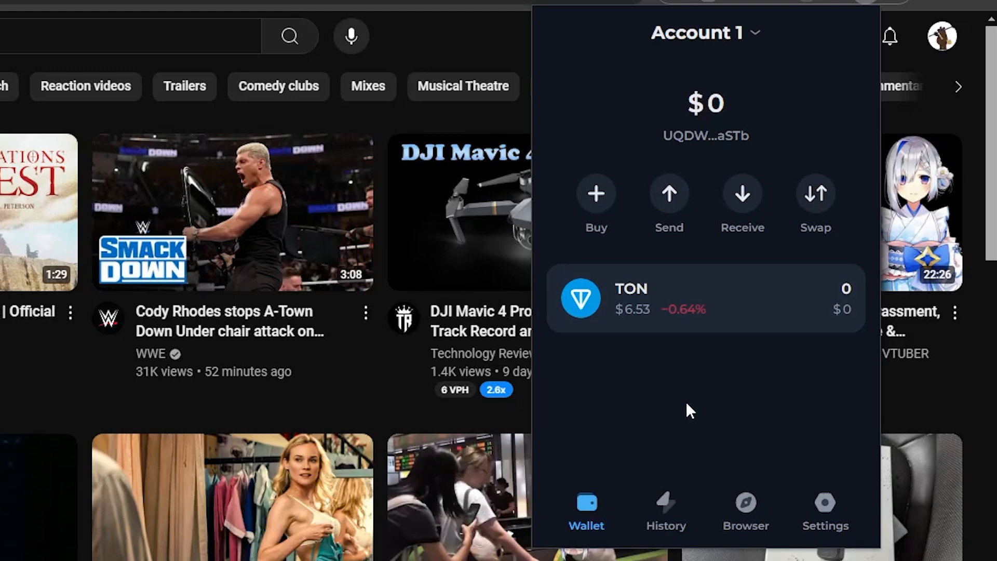
- Open Recovery phrase from Settings and confirm the account password to reveal it
click(825, 504)
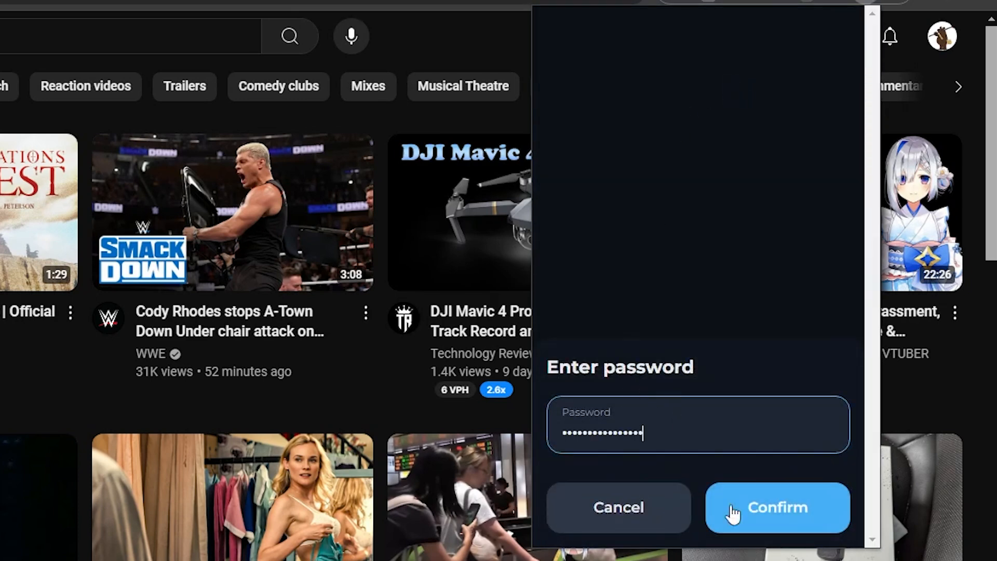
click(778, 507)
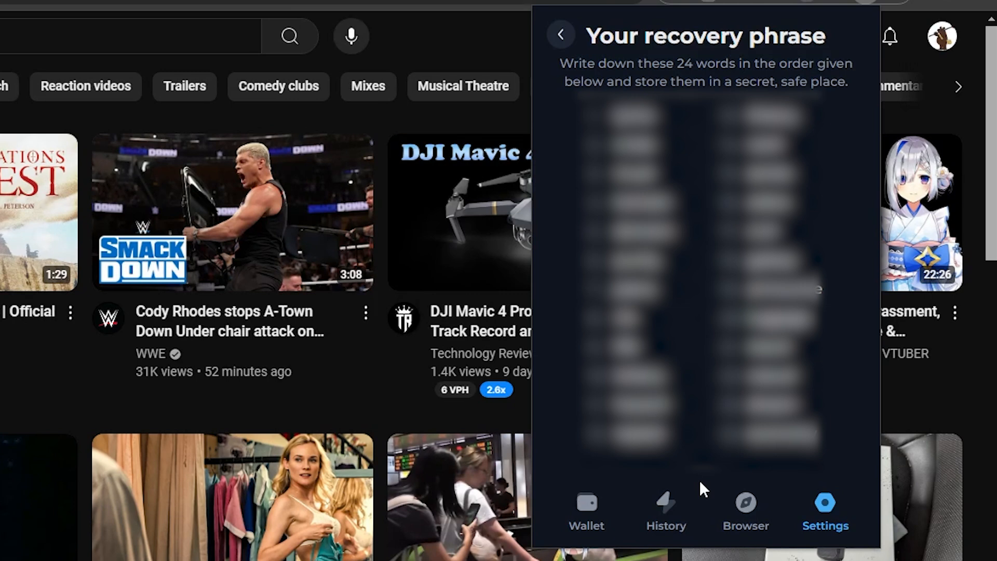
mouse_move(675, 474)
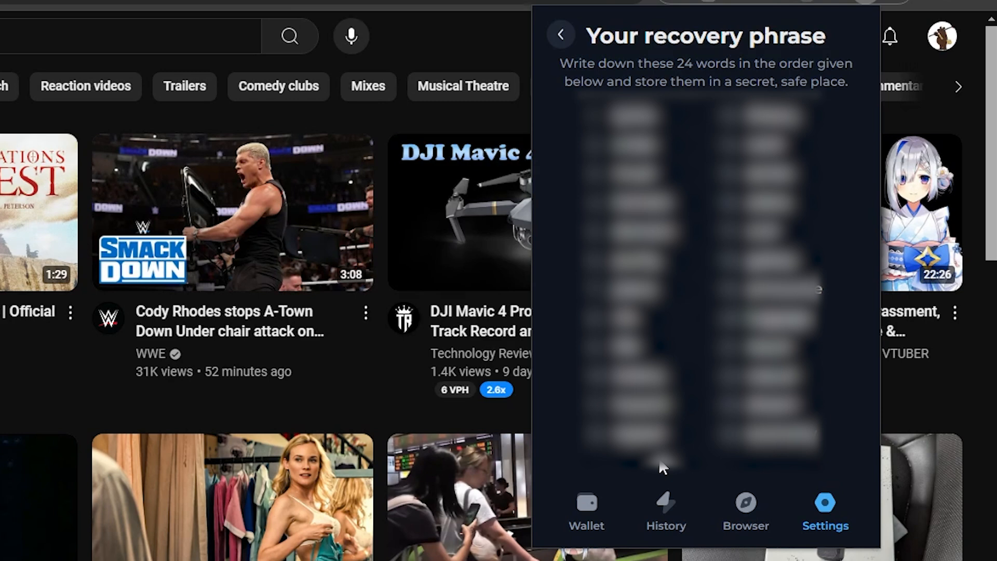
mouse_move(541, 24)
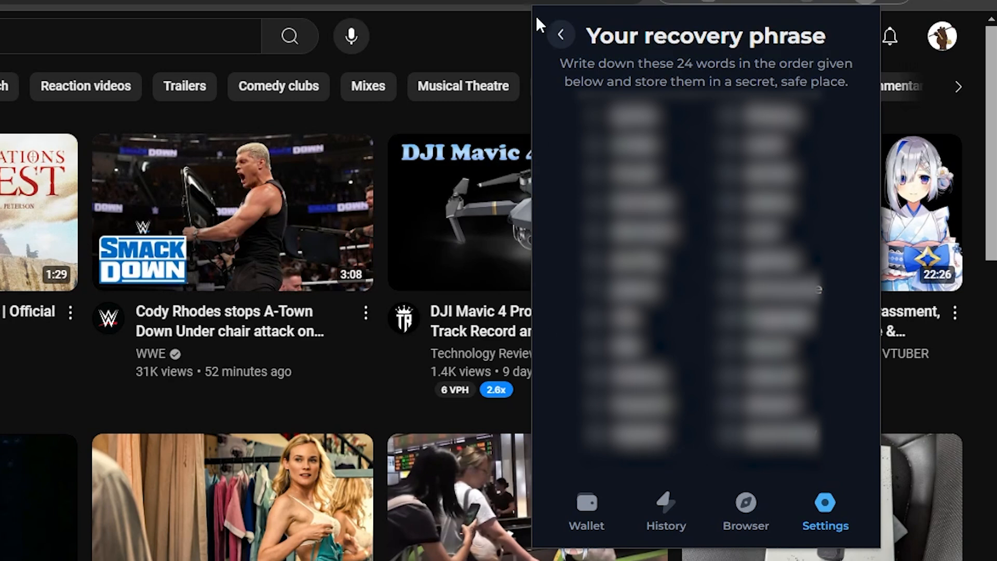
- After reviewing the 24-word phrase, go back to the Settings list
click(565, 33)
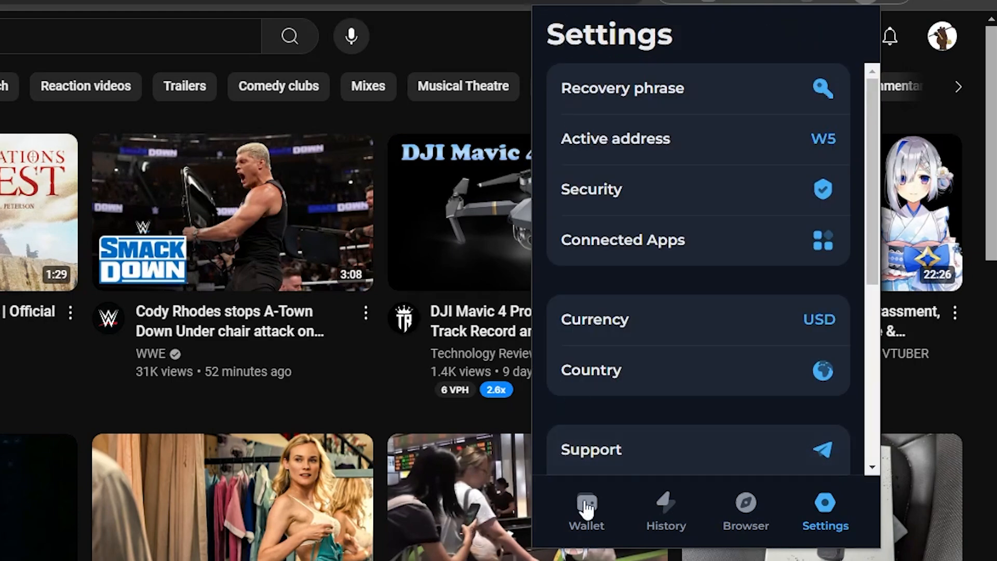